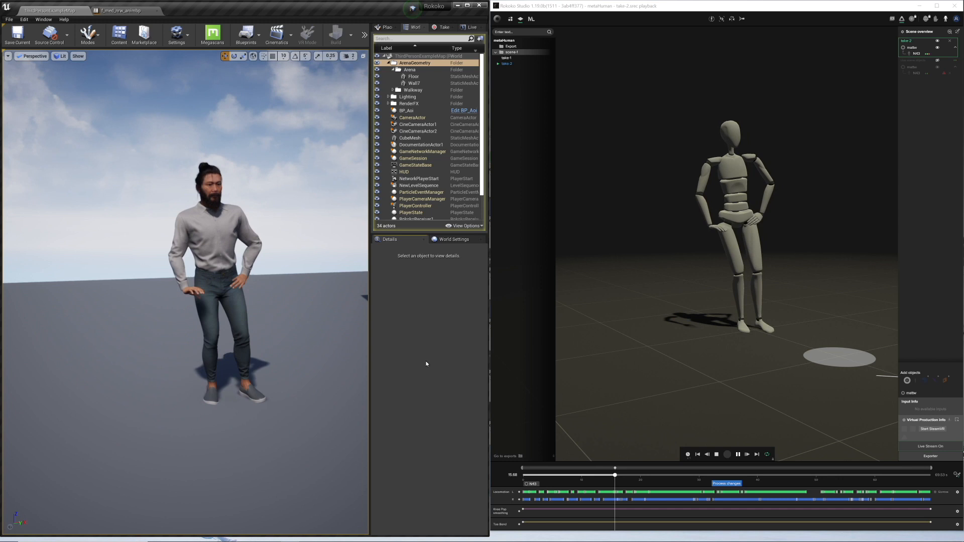
Play the Rokoko Studio take until the actor is seated, then pause playback
click(728, 454)
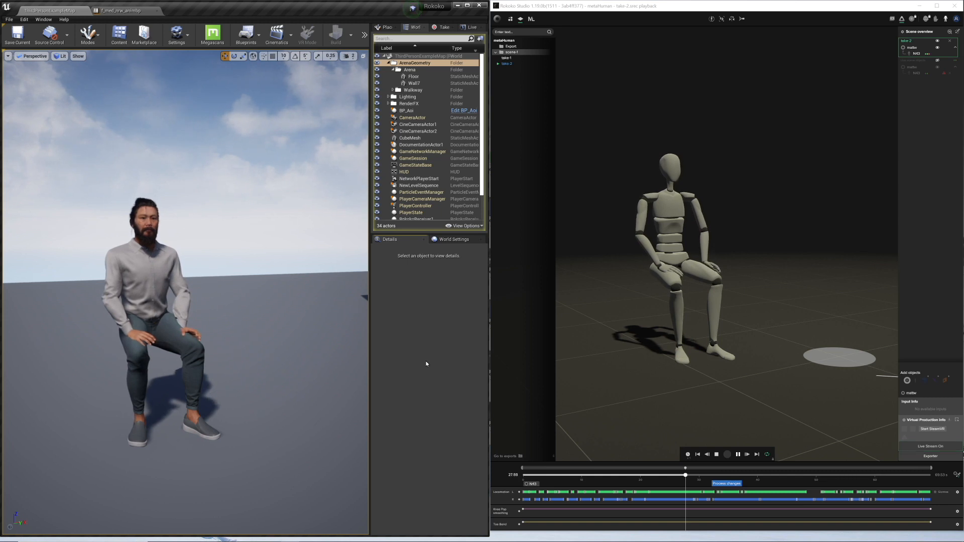
click(747, 454)
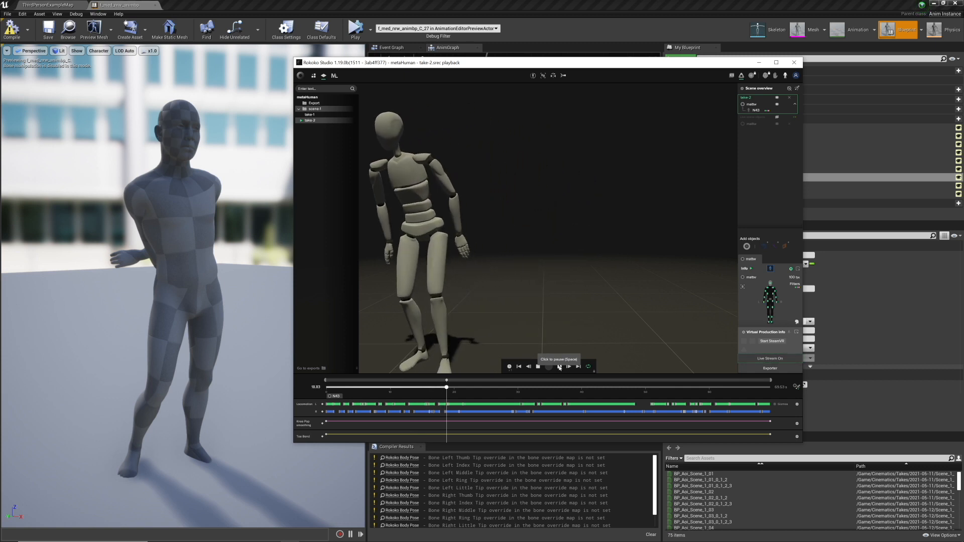
click(558, 366)
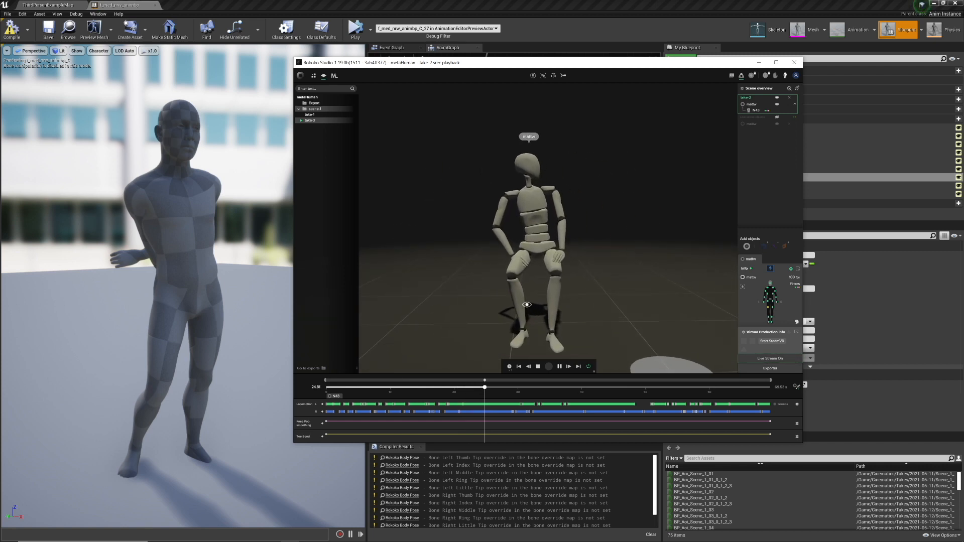
click(558, 366)
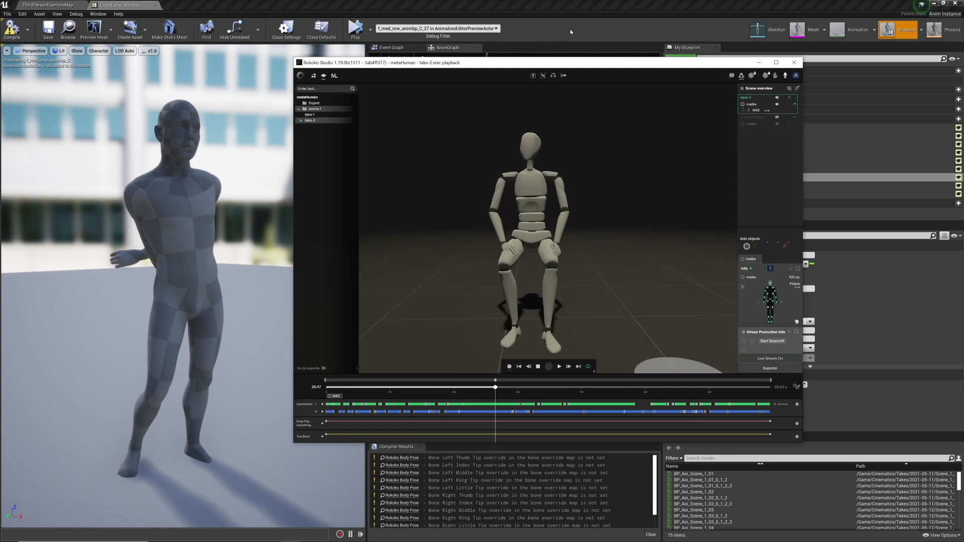
click(793, 63)
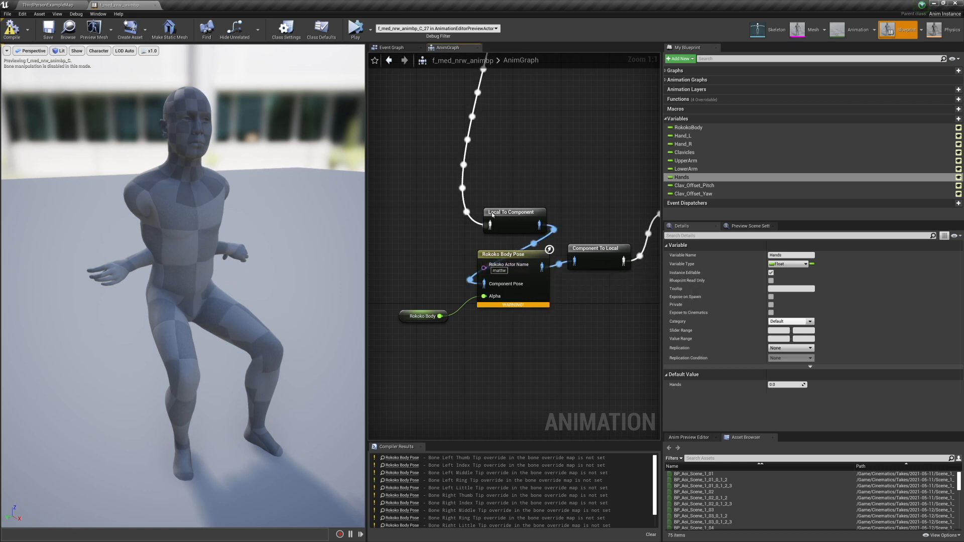
Give UpperArm, LowerArm, Hands, Hand_L and Hand_R a default weight of 1.0, then compile
click(687, 161)
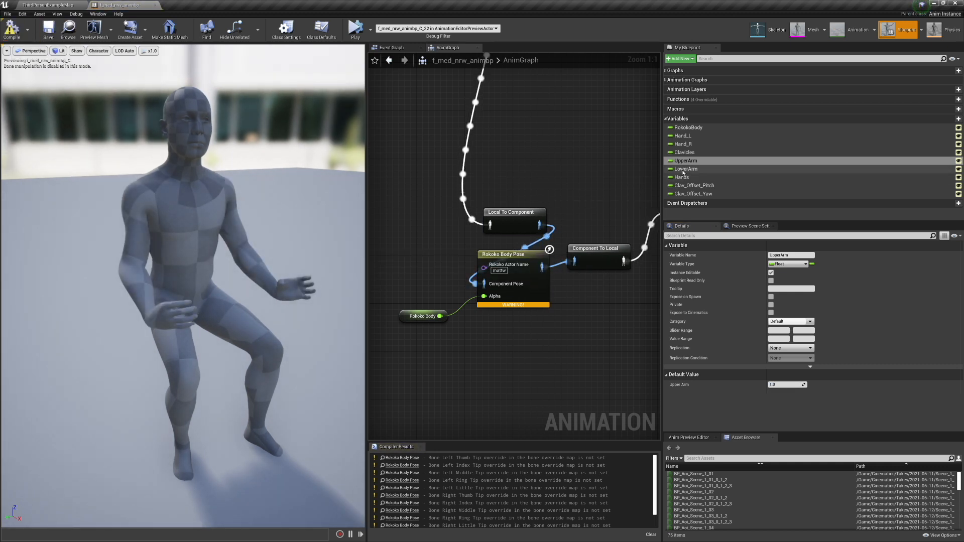
click(685, 168)
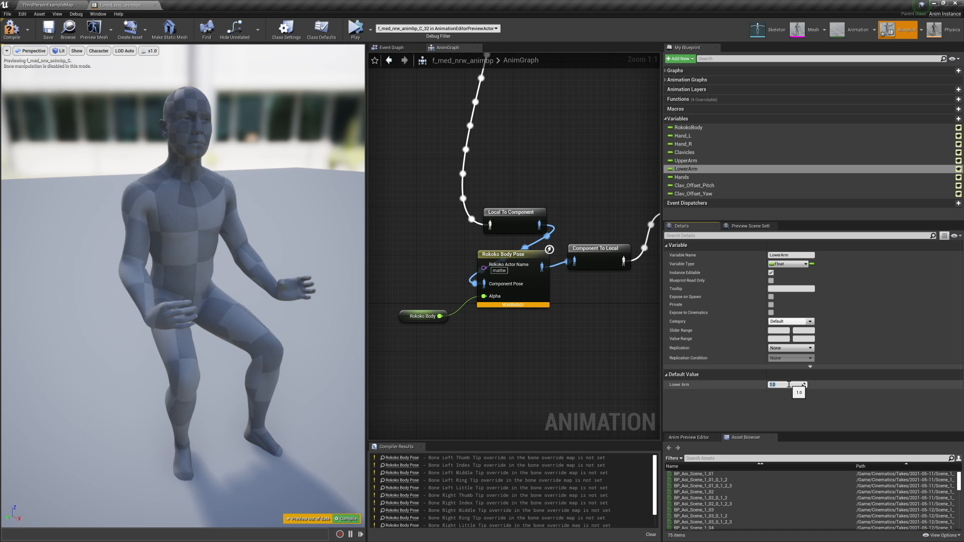
click(49, 30)
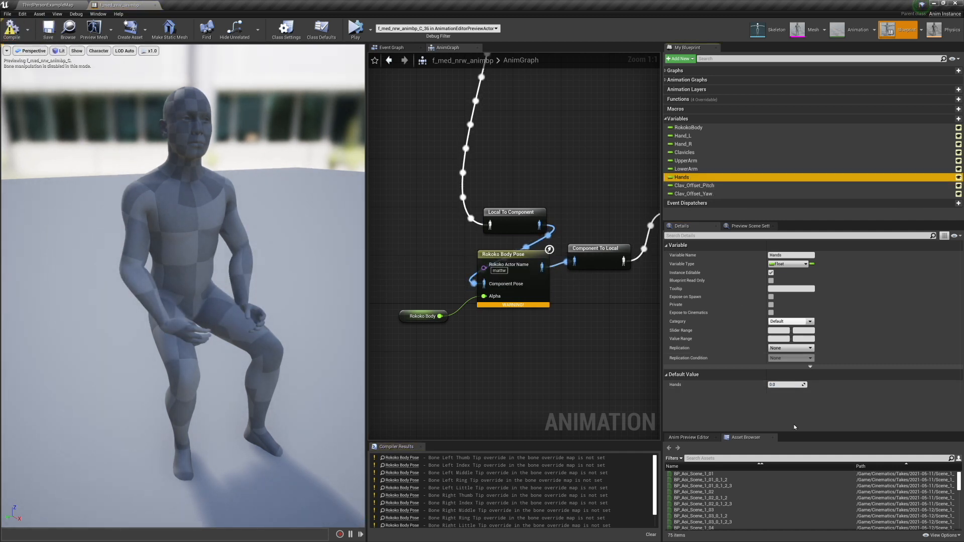
text(1.0)
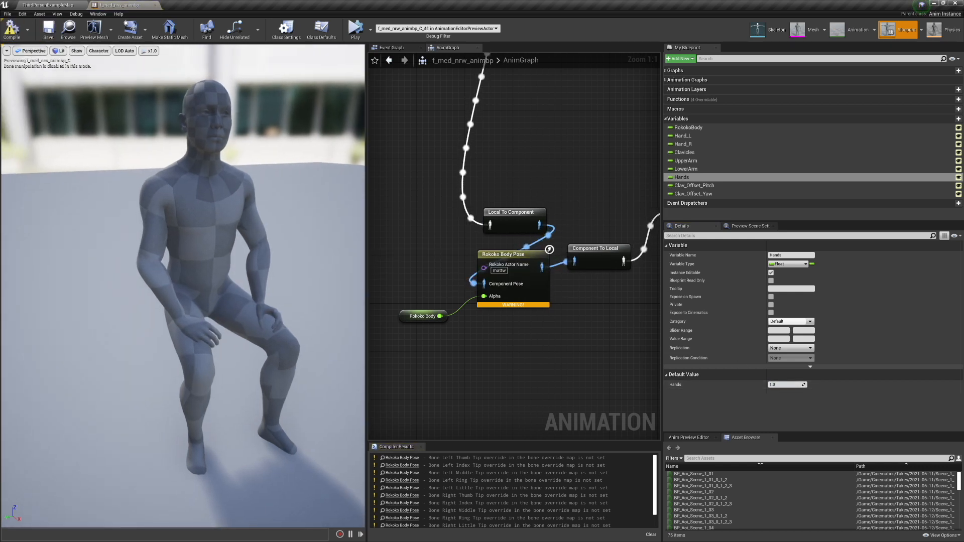
click(682, 136)
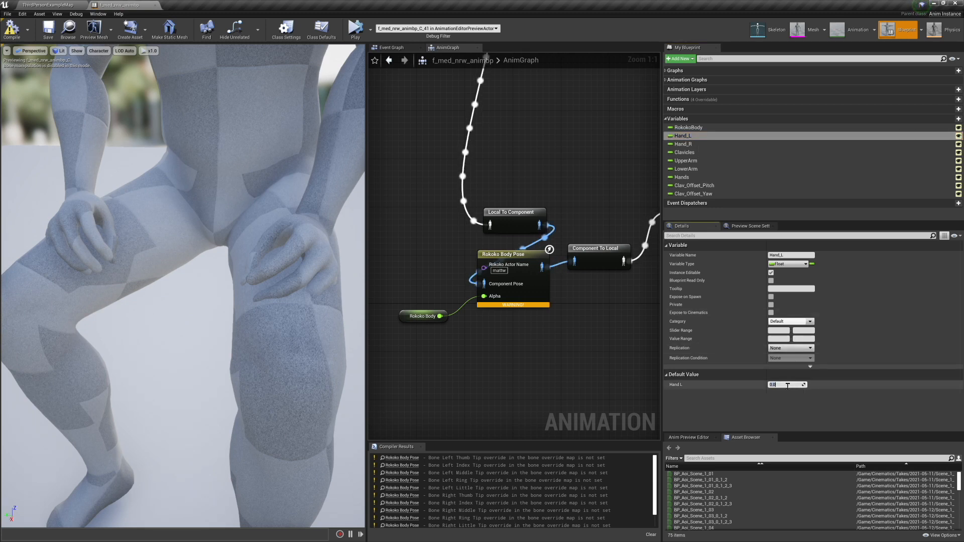
text(1.0)
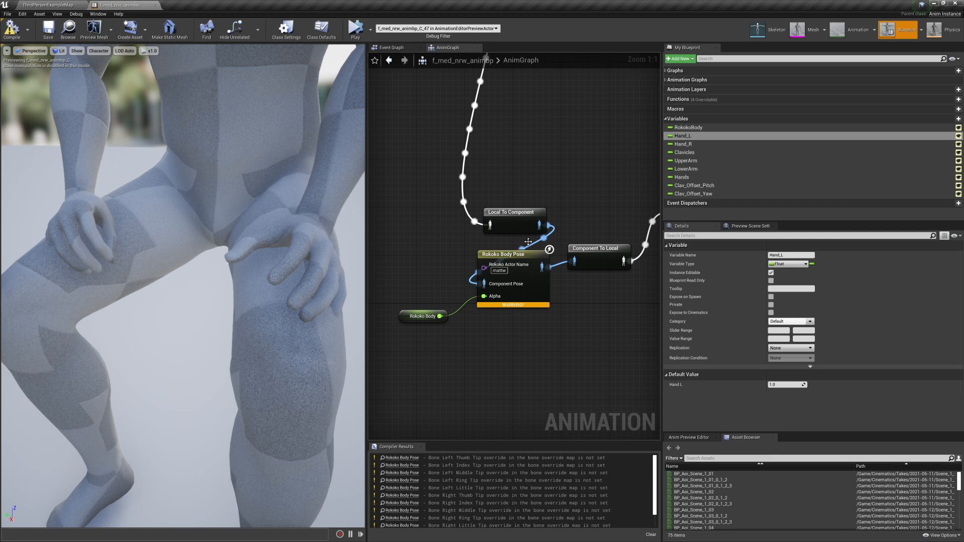
click(682, 144)
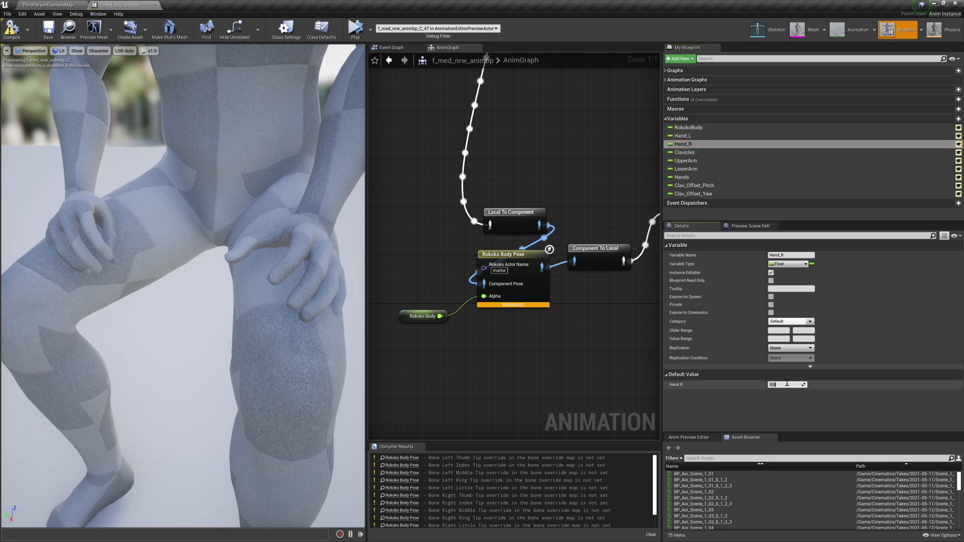
text(1.0)
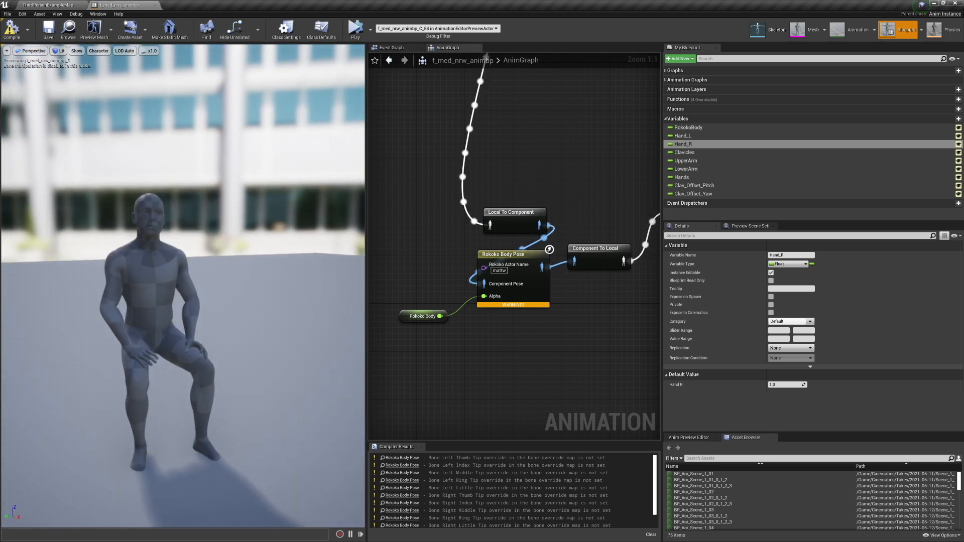
click(688, 127)
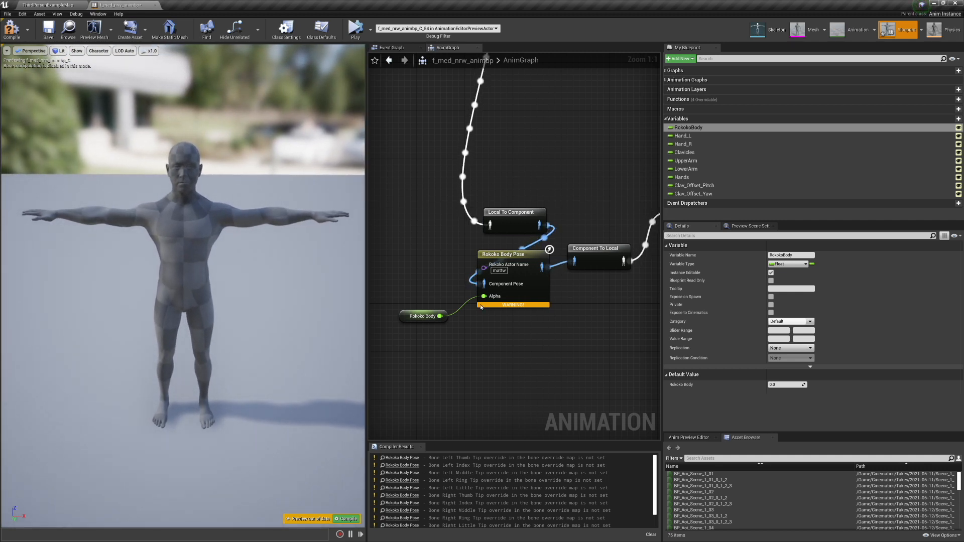
Default Clav_Offset_Yaw to 10.0 and RokokoBody to 1.0 in the Anim Blueprint
click(684, 152)
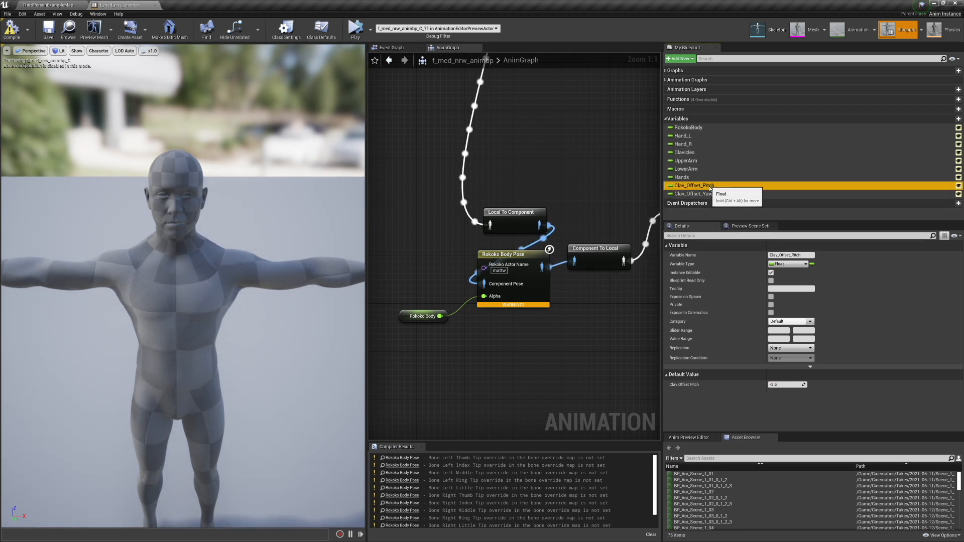
click(693, 194)
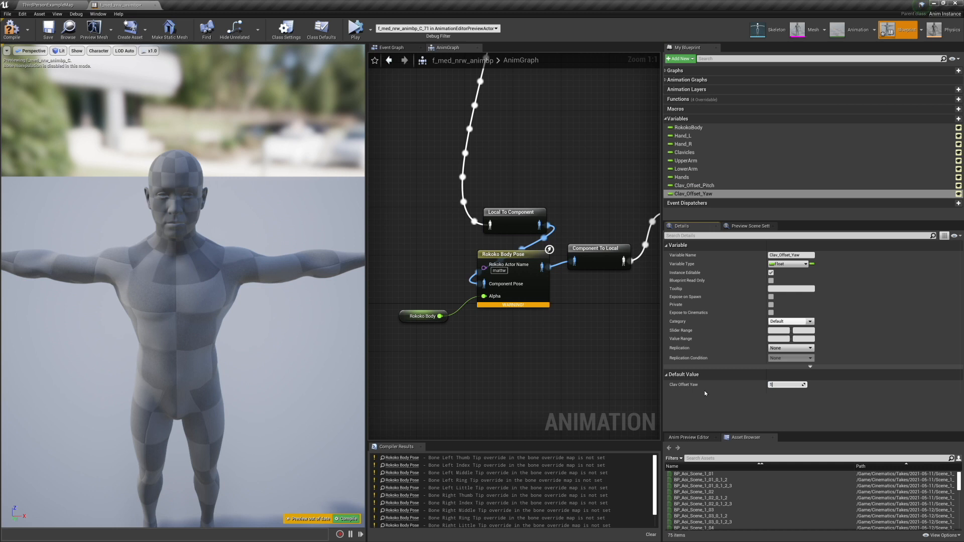
text(10.0)
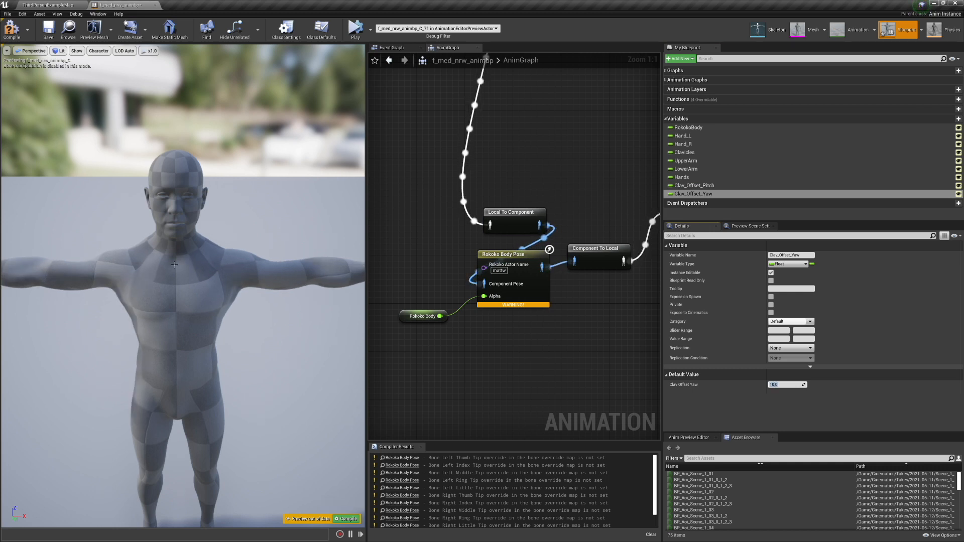
click(48, 28)
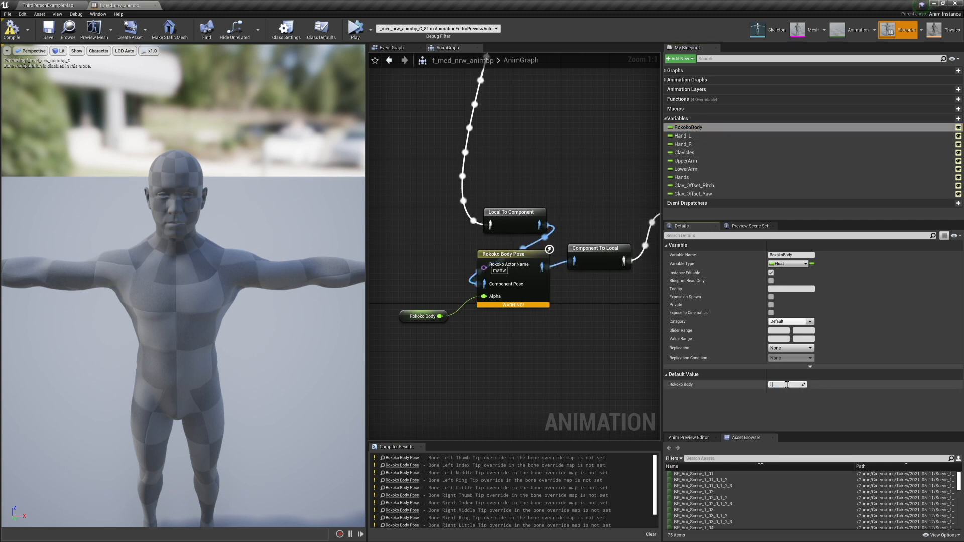
text(1.0)
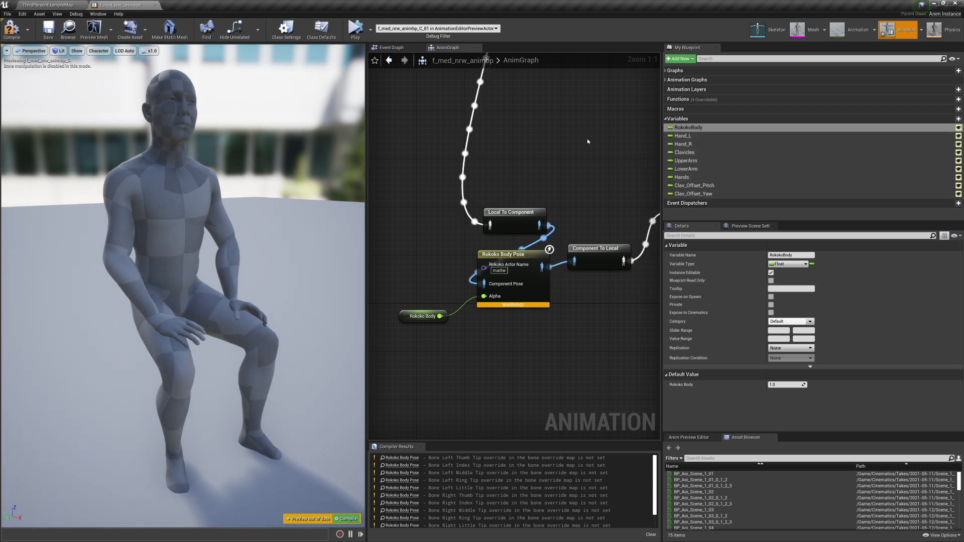
mouse_move(48, 29)
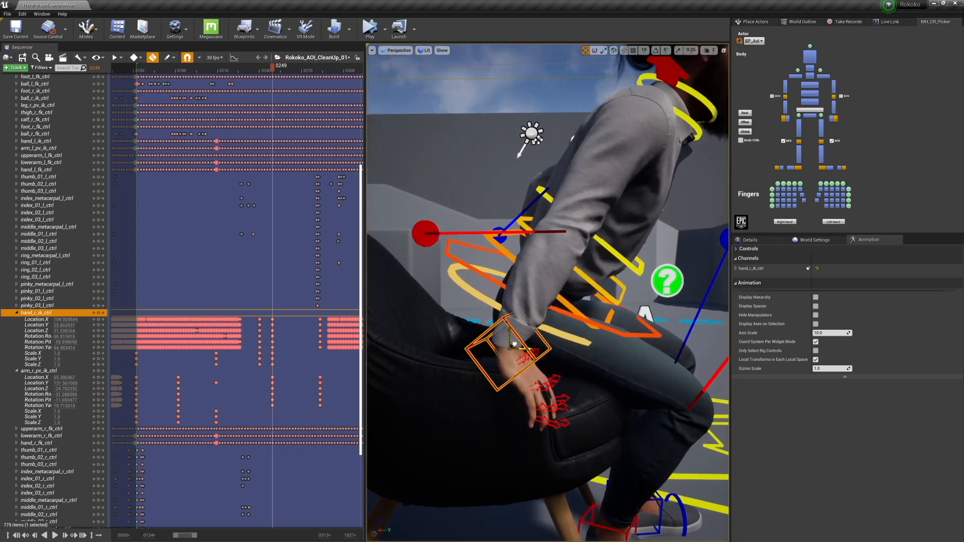
Select the hand_r_ik_ctrl and hand_l_ik_ctrl tracks in Sequencer for re-keying
click(279, 69)
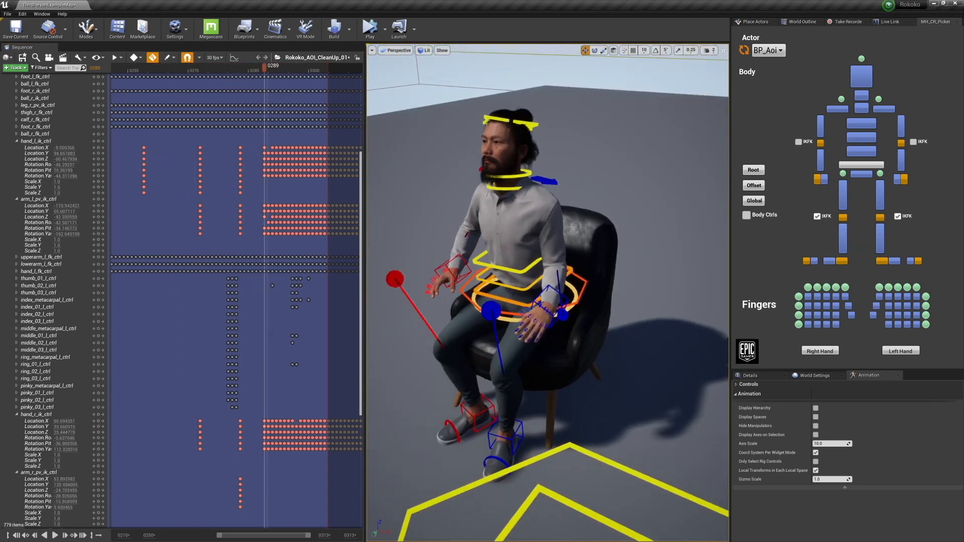
click(178, 66)
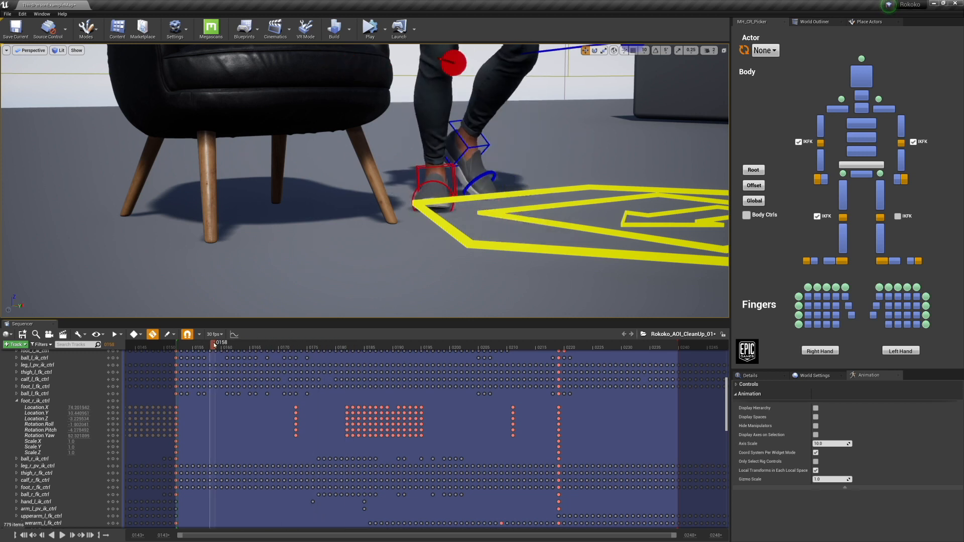
Delete the dense foot_r_ik_ctrl keys, check a later frame, and select the left-foot keys
drag(214, 343, 420, 342)
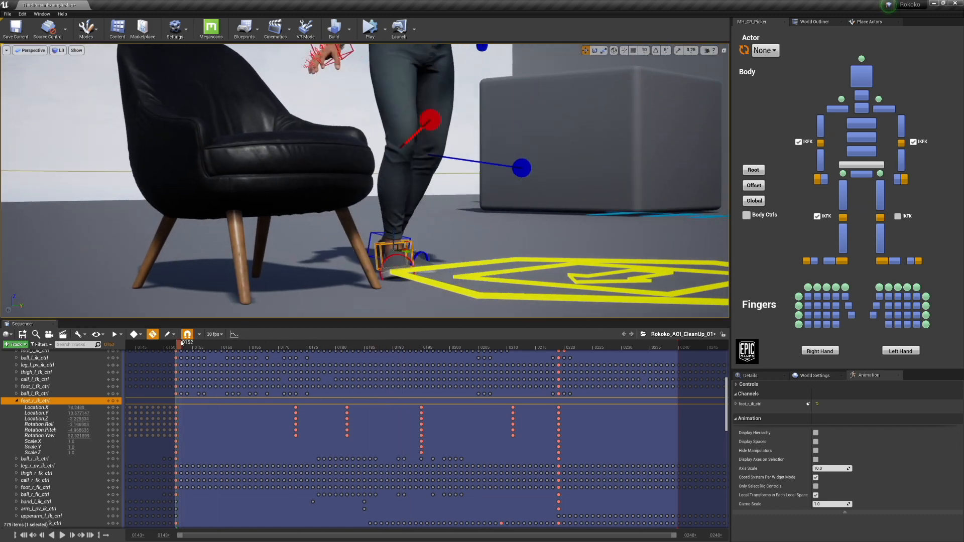
click(277, 343)
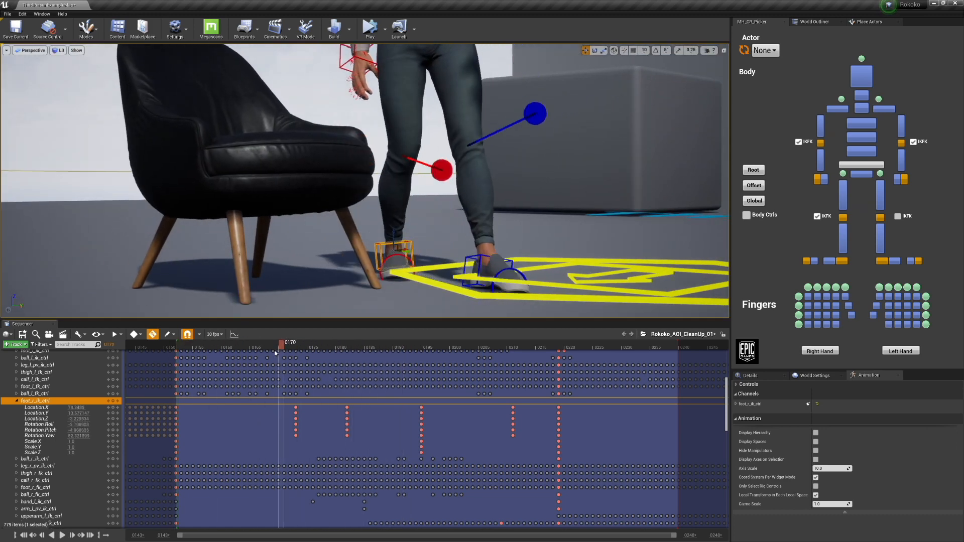
click(601, 342)
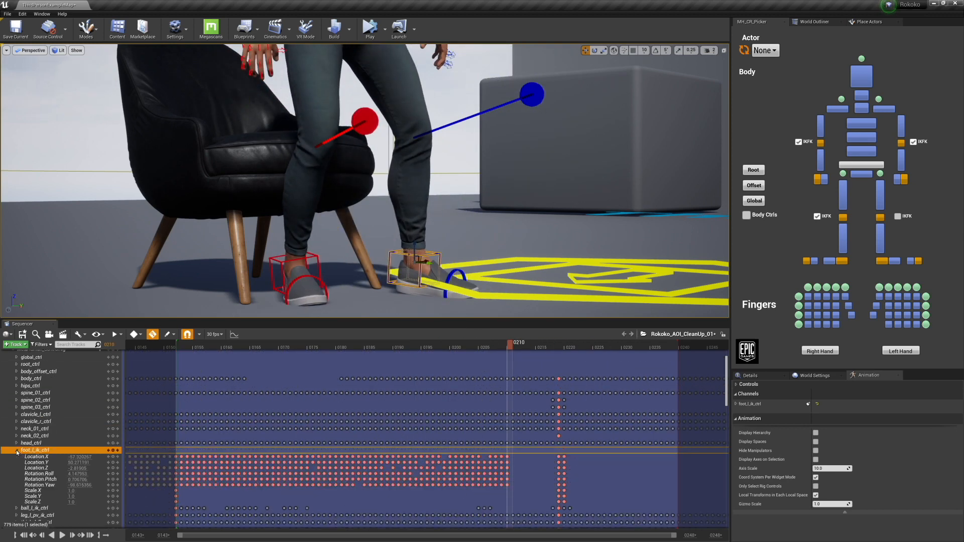
drag(507, 342, 188, 342)
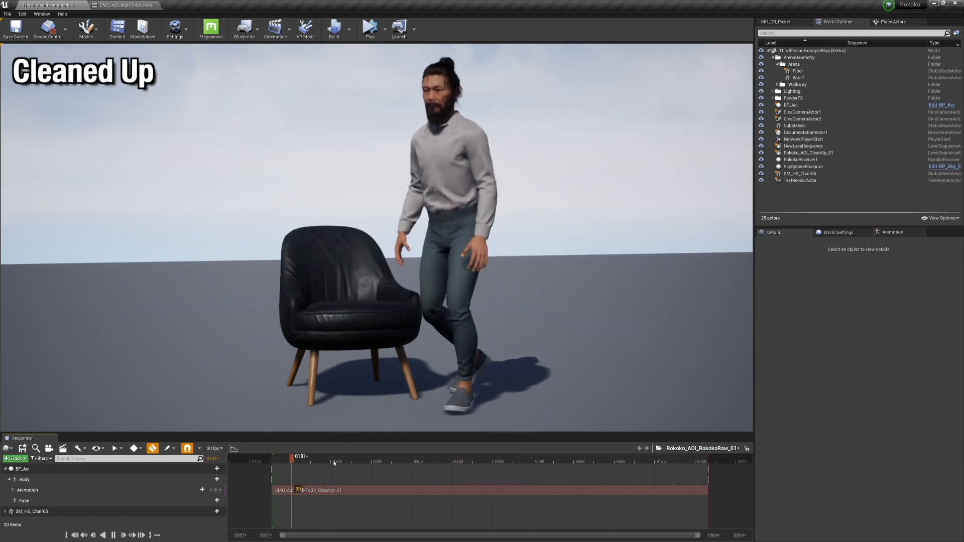
Scrub the Sequencer playhead forward to preview the walk-to-sit animation
drag(298, 456, 337, 457)
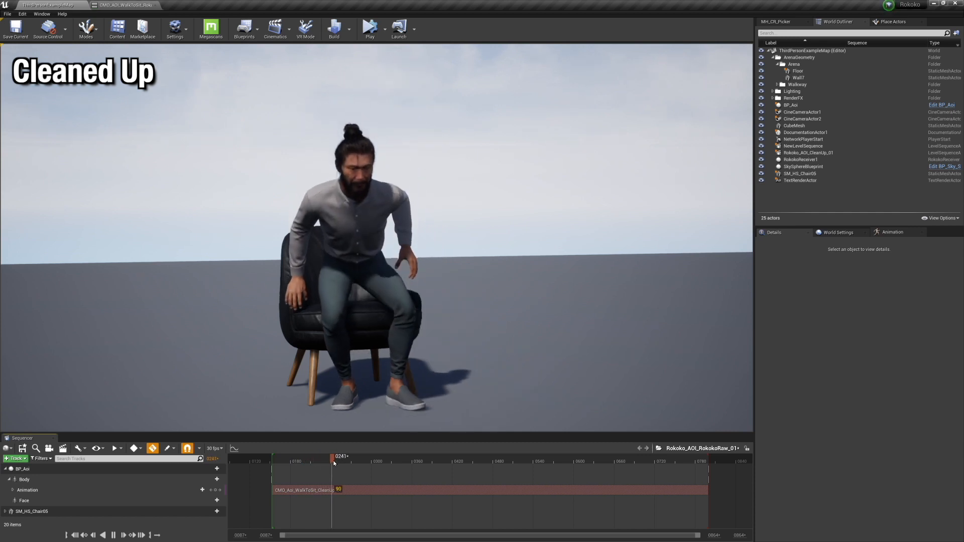